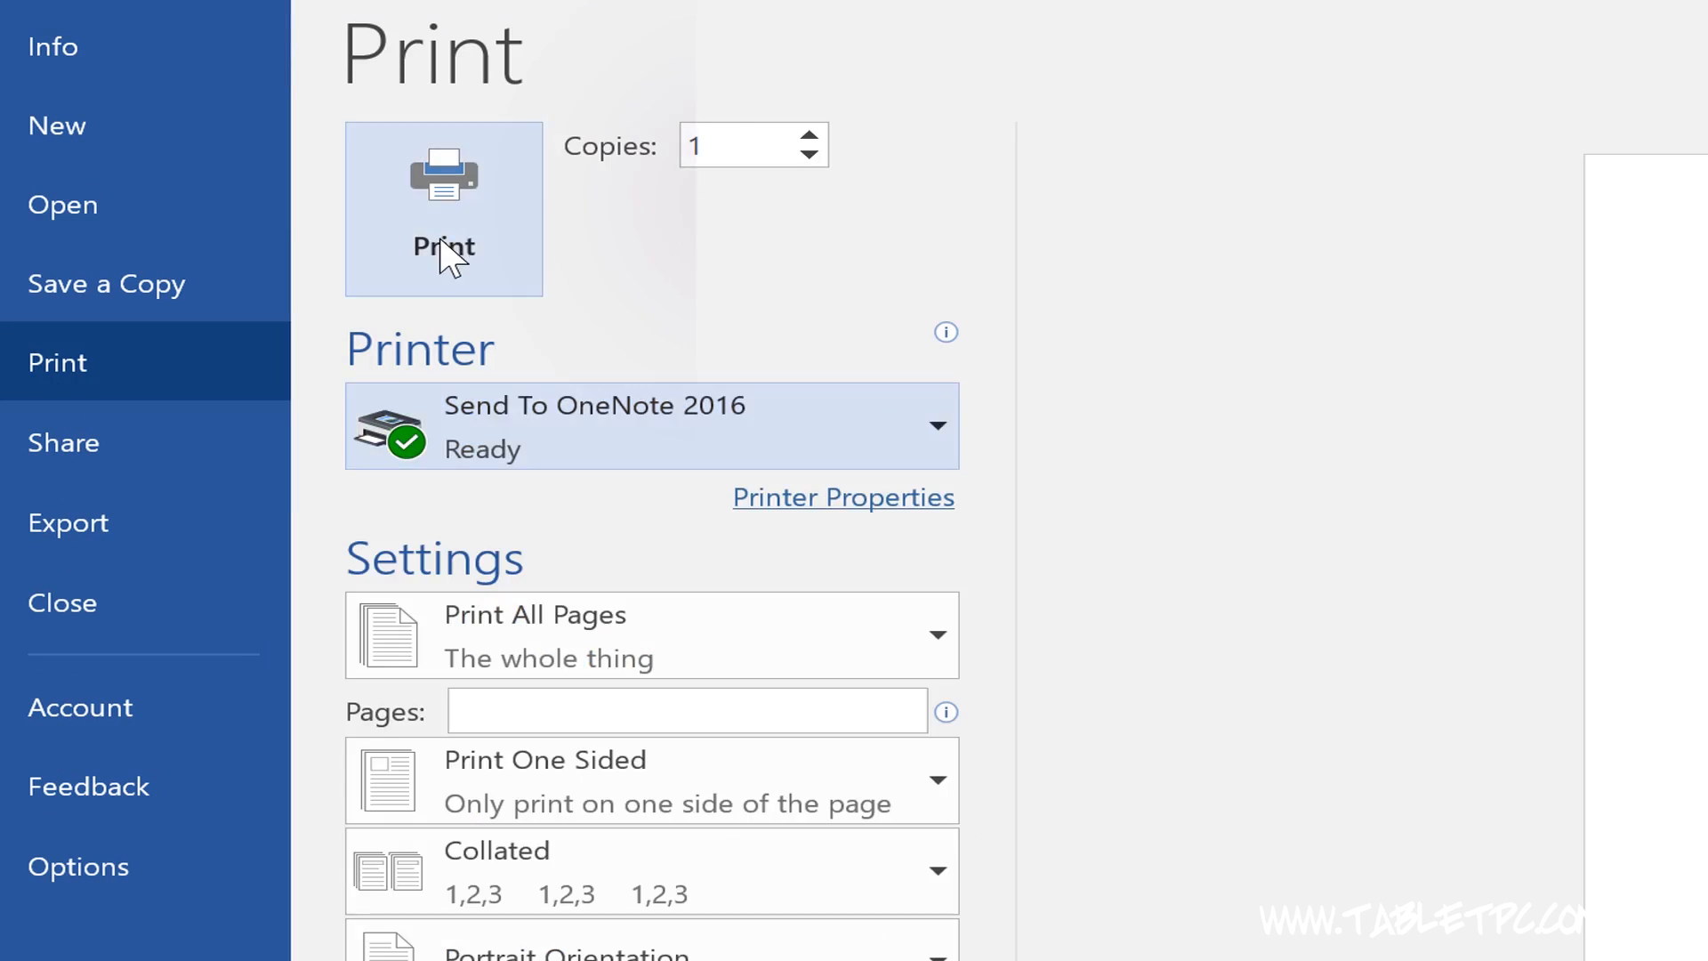
Print the Word document to the Send To OneNote 2016 printer.
{"action": "left_click", "coordinate": [443, 209]}
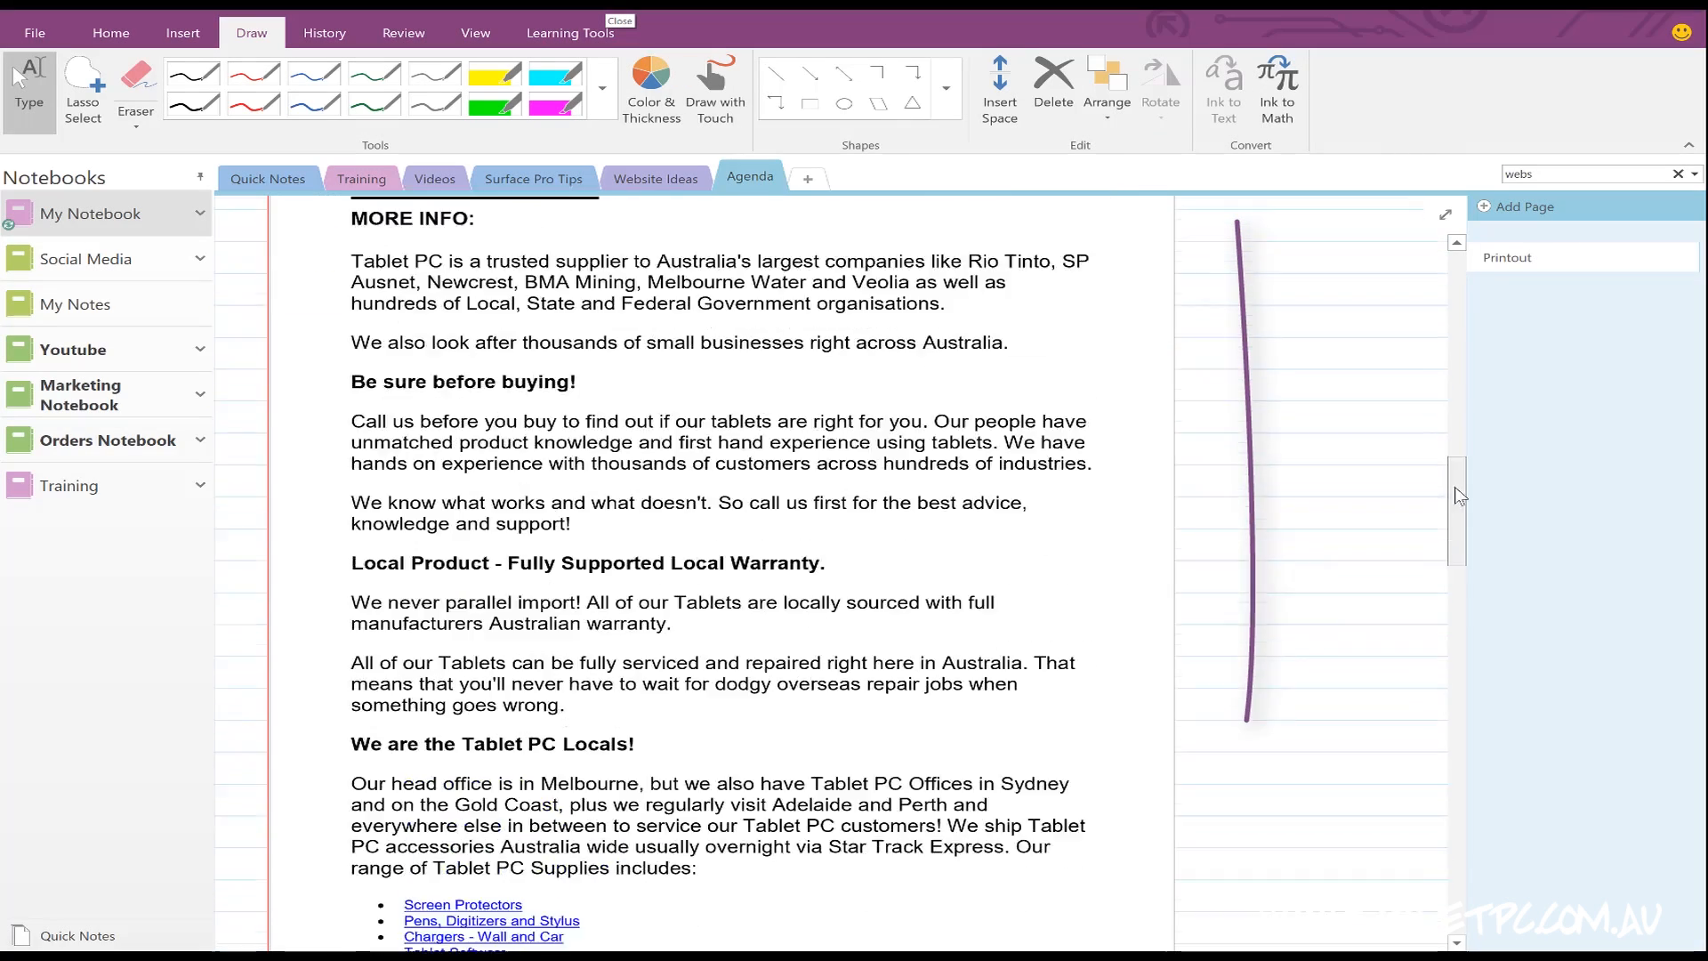
Scroll through the inserted printout page, then open OneNote Options from the File menu.
{"action": "scroll", "scroll_direction": "down", "scroll_amount": 3}
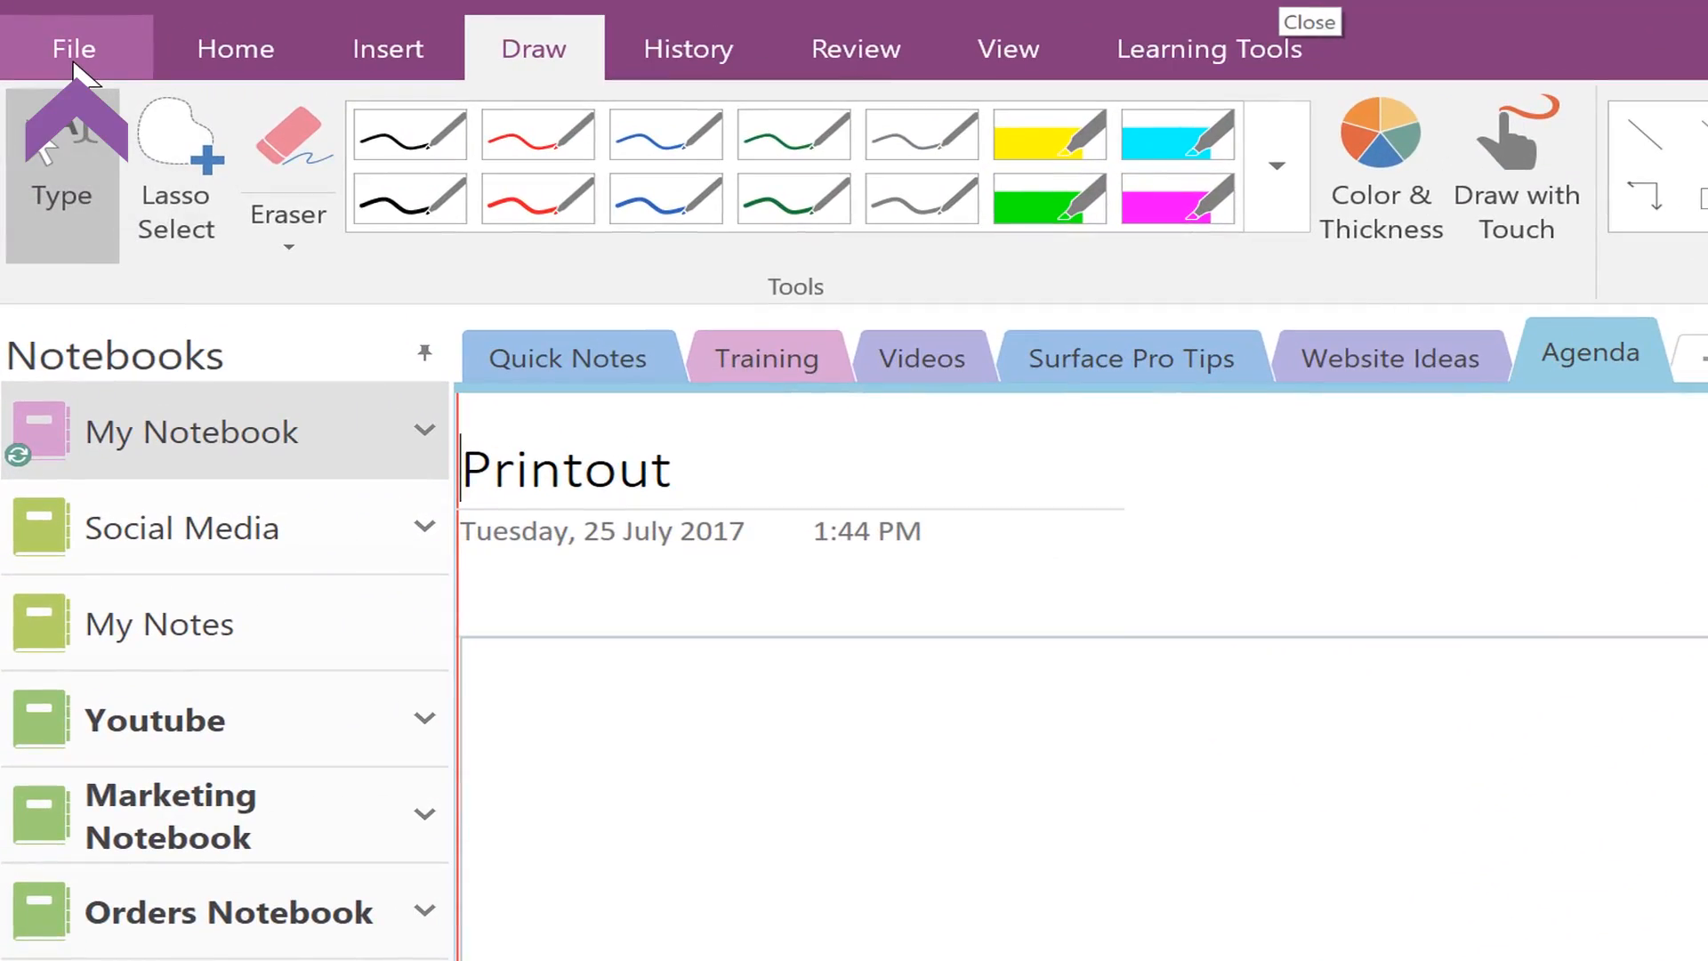
{"action": "left_click", "coordinate": [72, 48]}
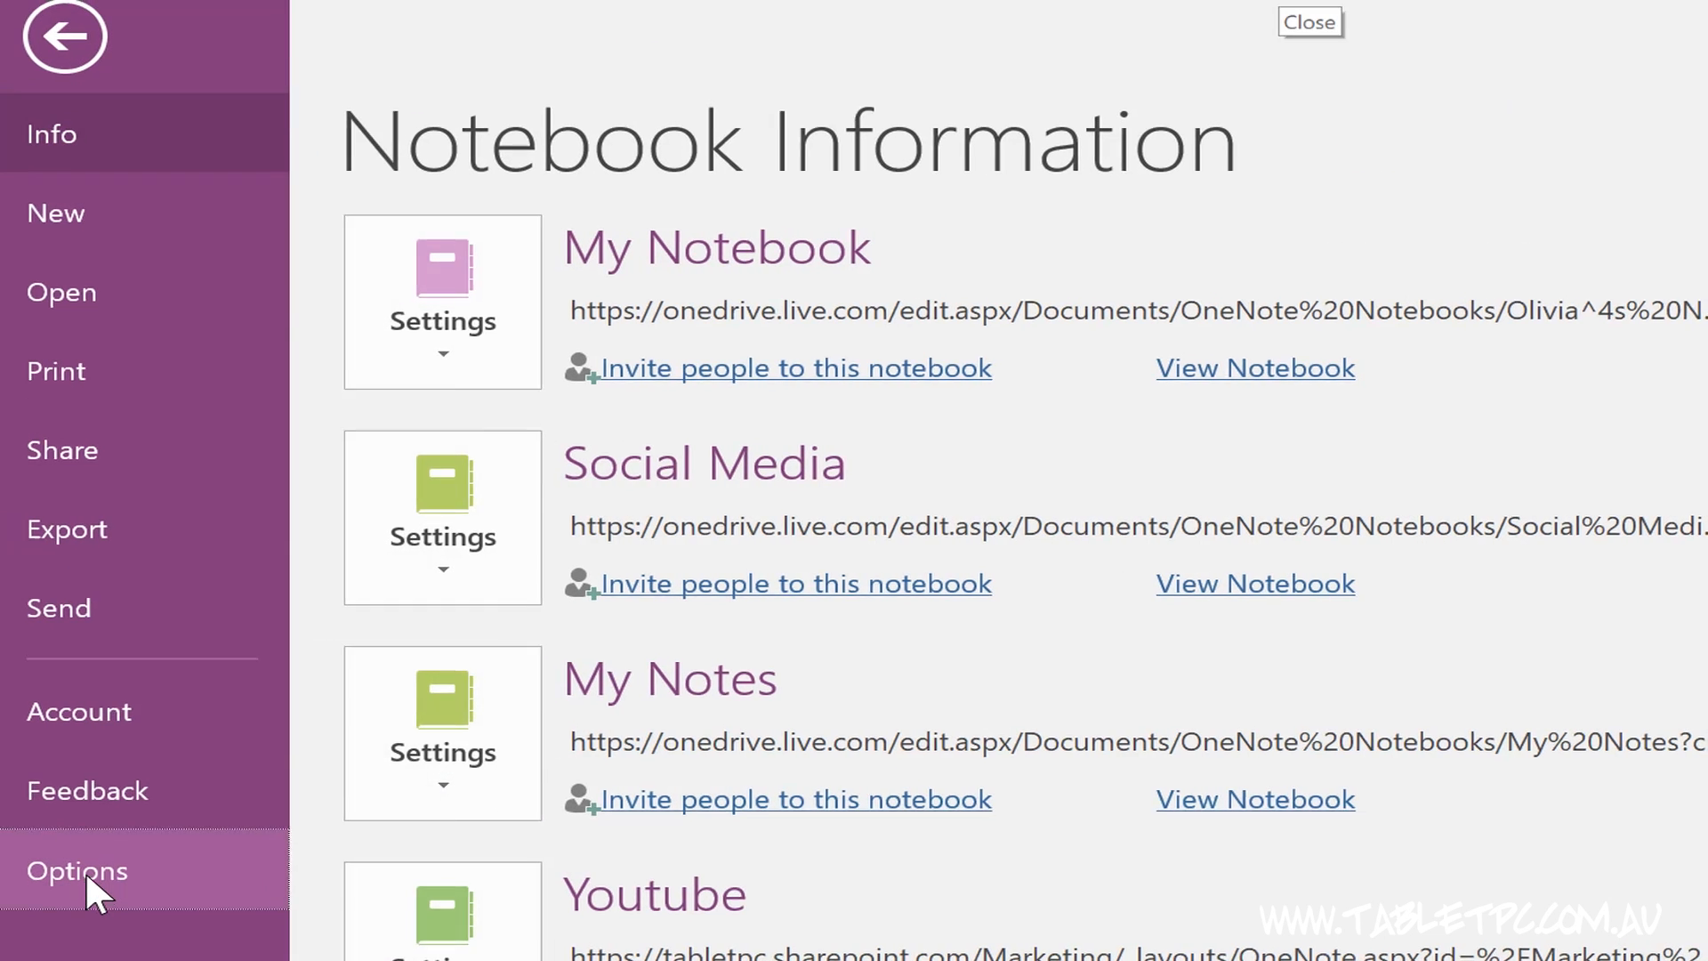
{"action": "left_click", "coordinate": [77, 870]}
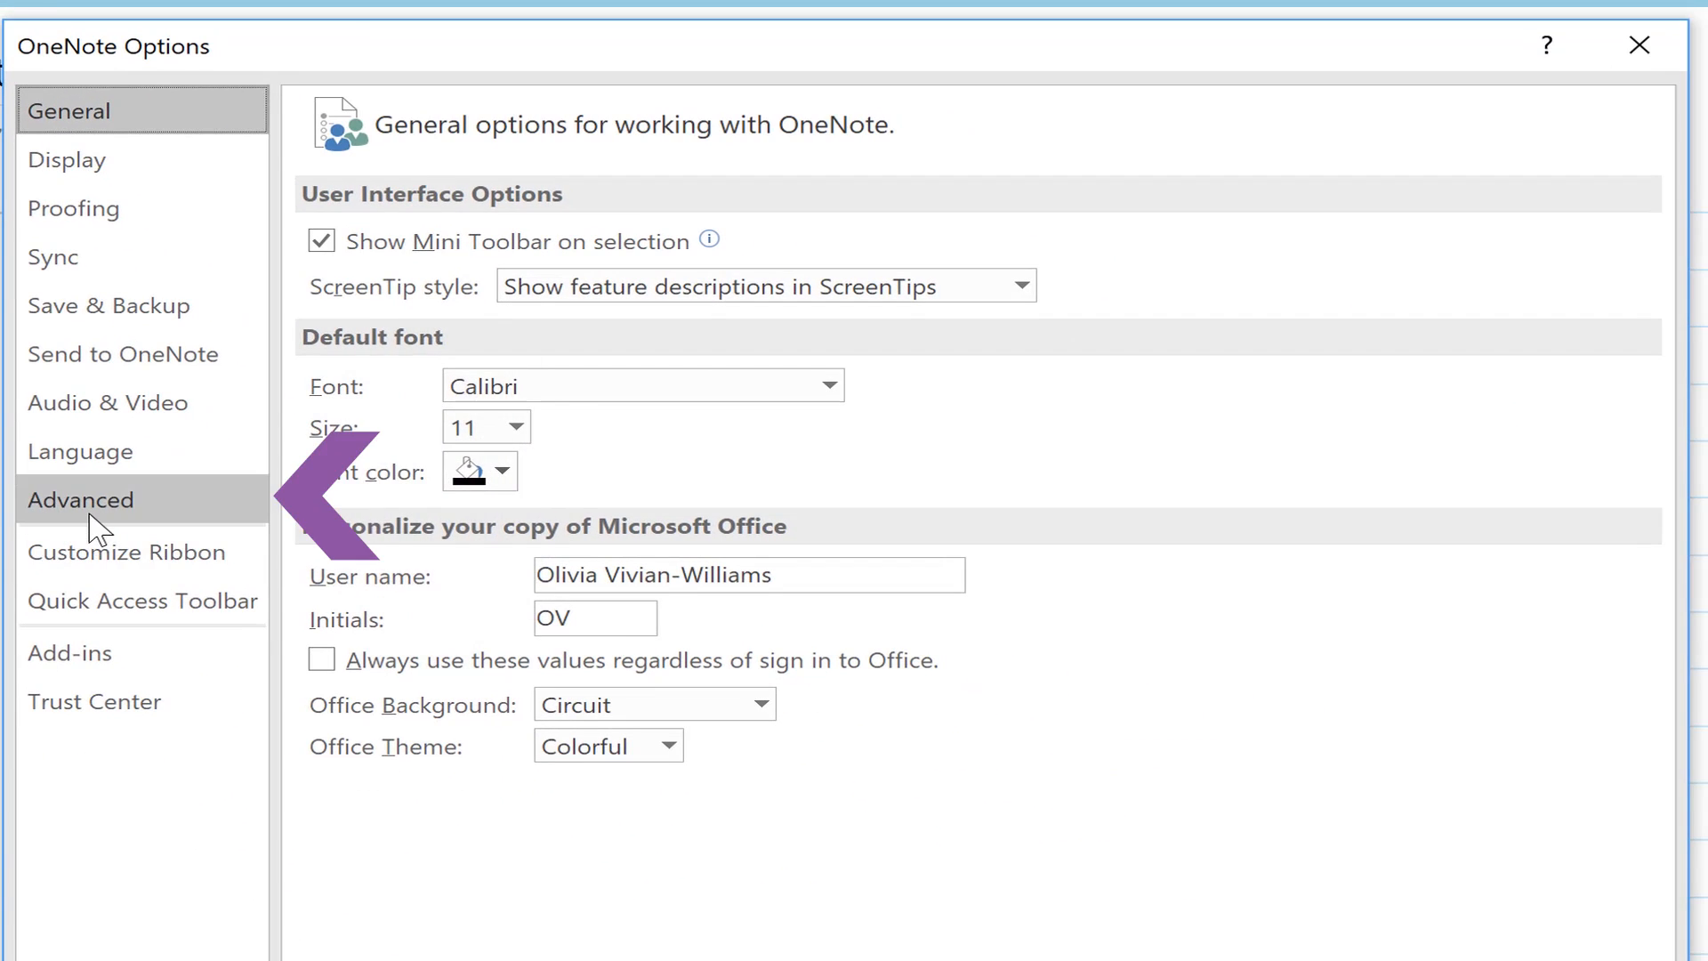
Toggle 'Insert long printouts on multiple pages' under Advanced Printouts and confirm with OK.
{"action": "left_click", "coordinate": [82, 499]}
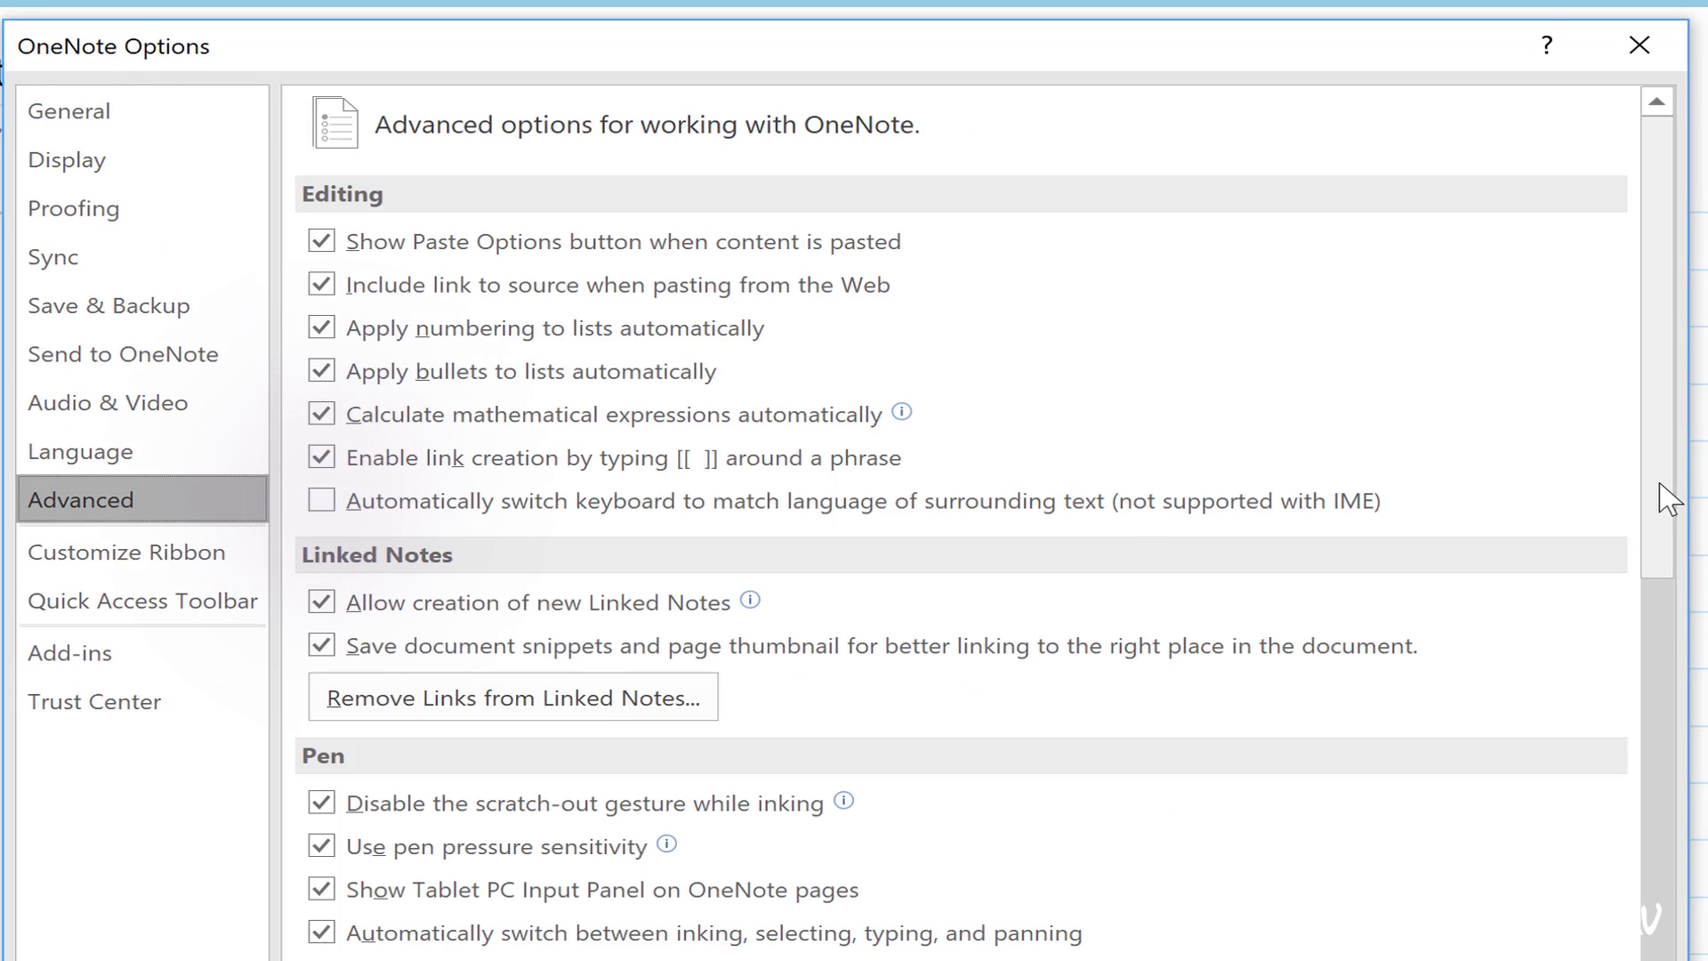
{"action": "scroll", "scroll_direction": "down", "scroll_amount": 3}
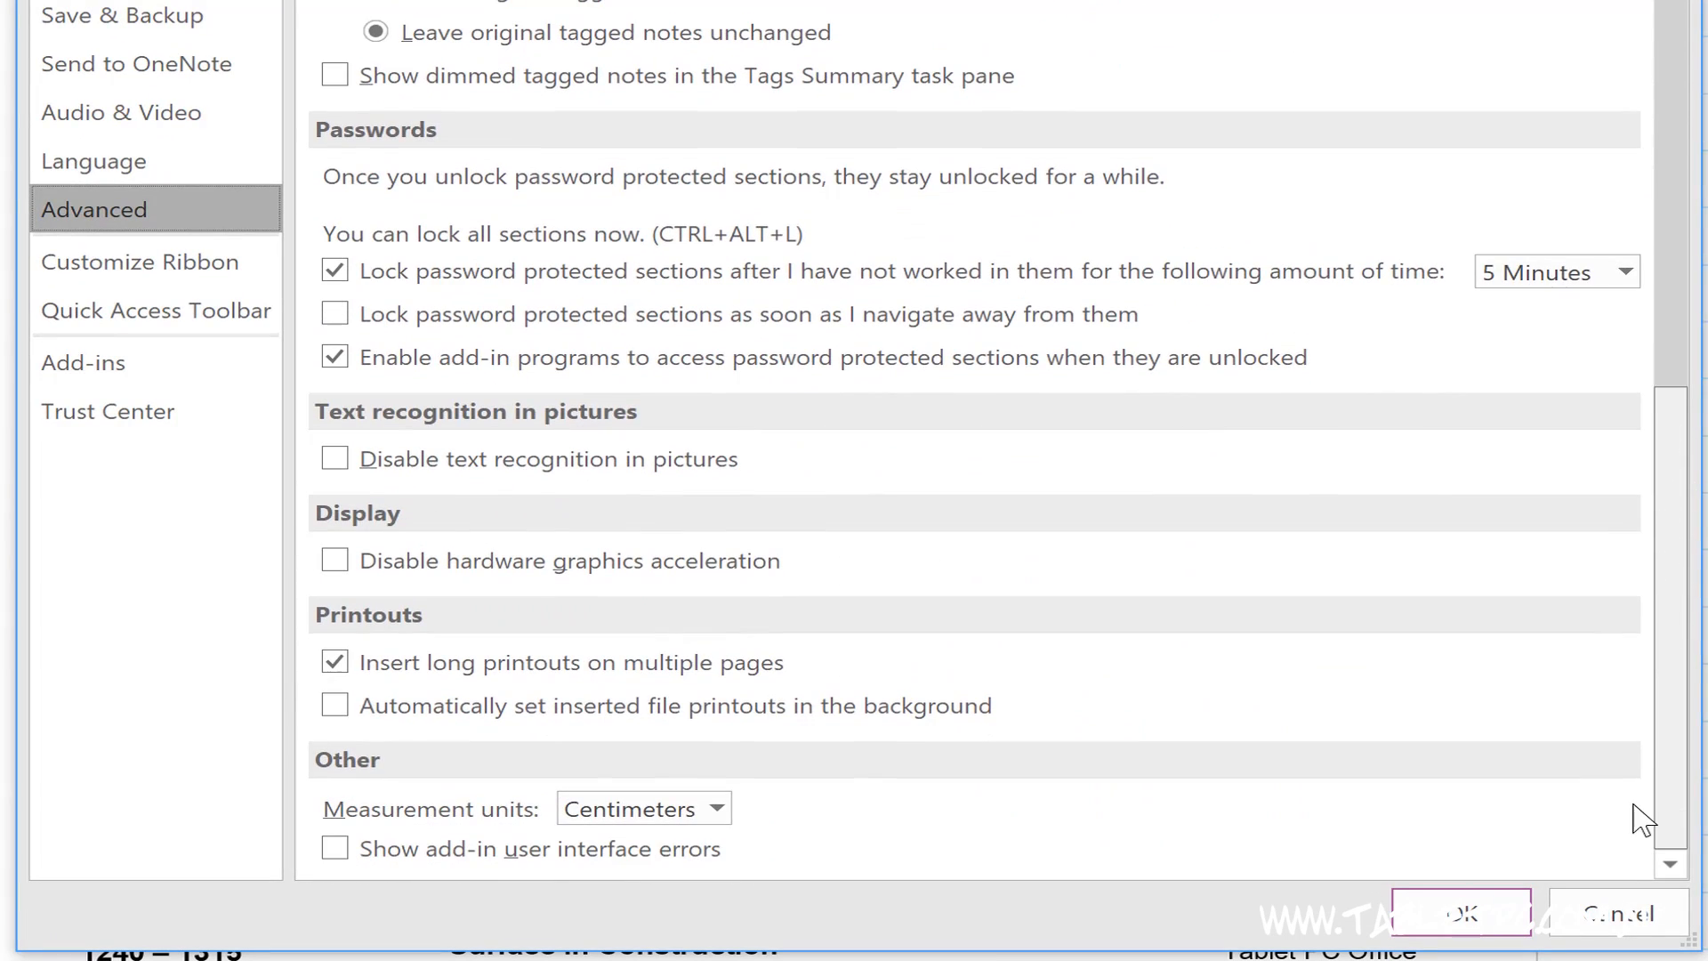
{"action": "left_click", "coordinate": [334, 661]}
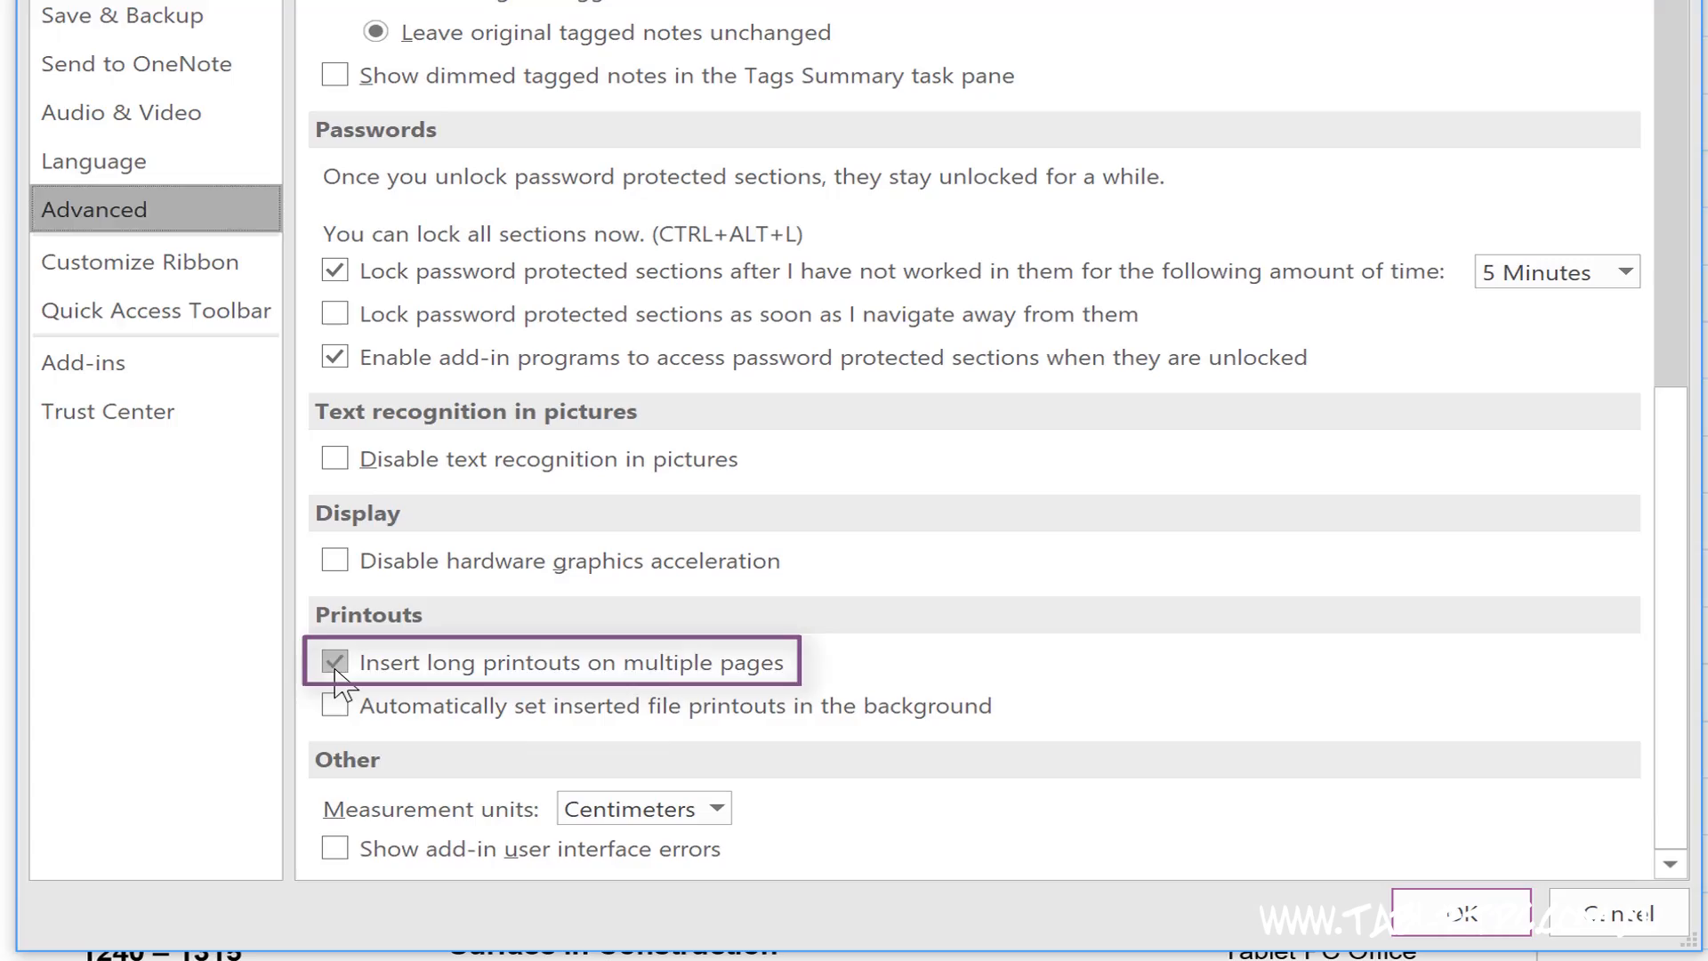
{"action": "left_click", "coordinate": [1457, 912]}
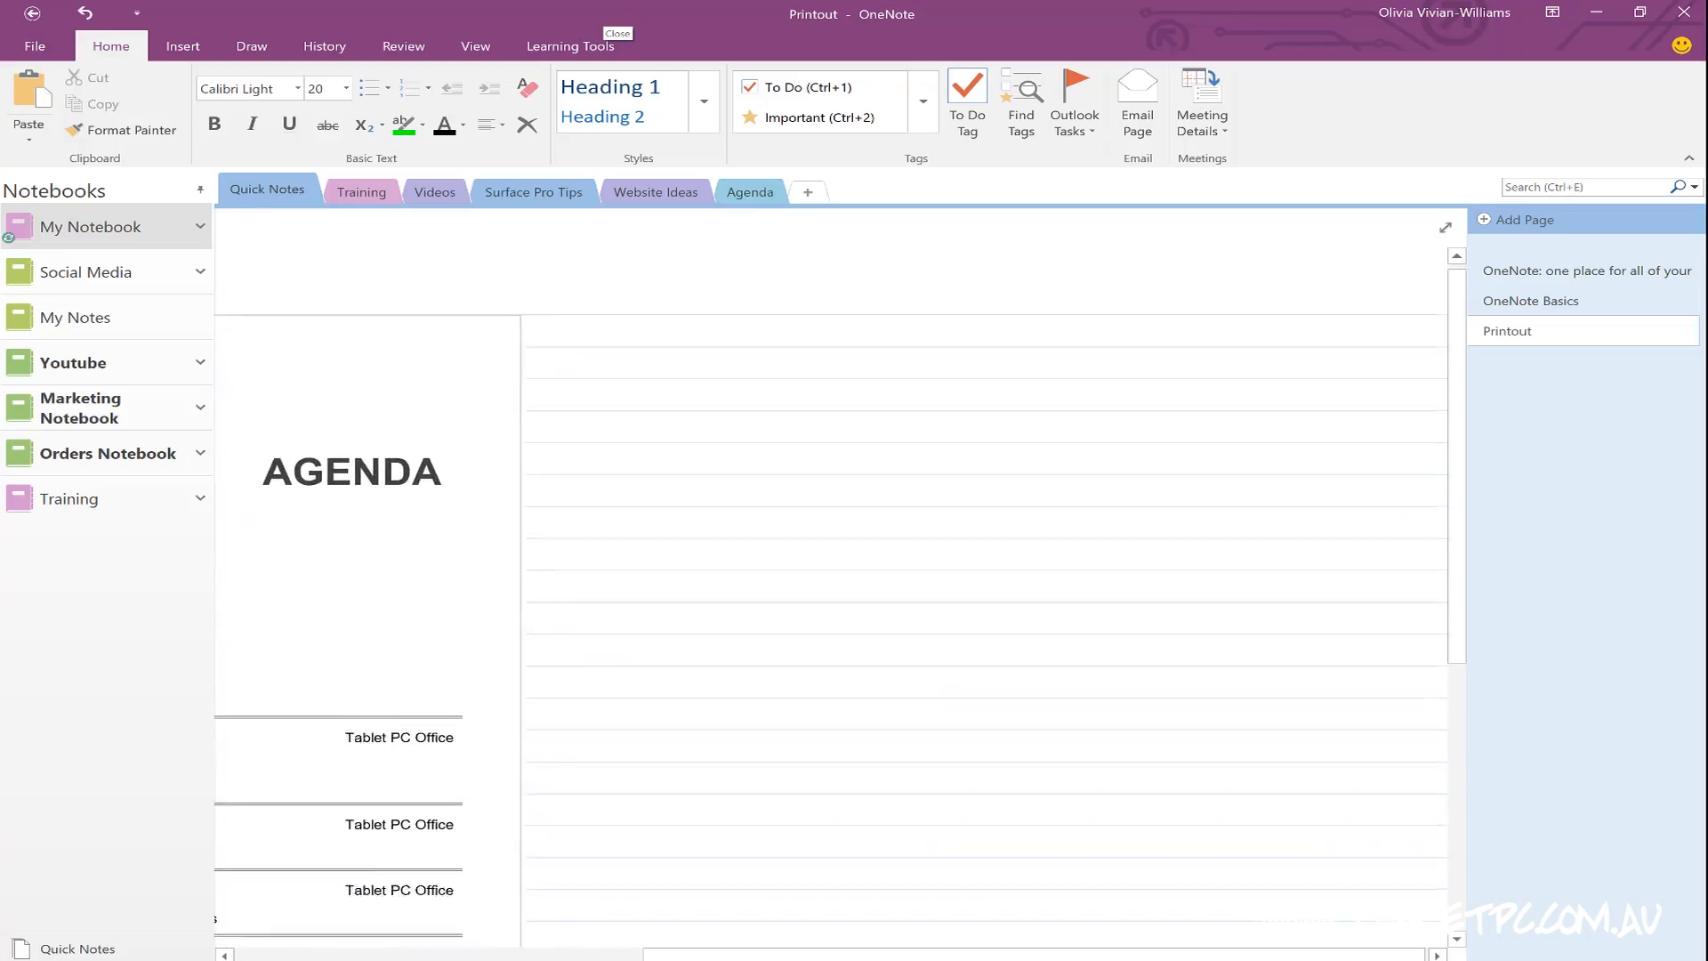
{"action": "scroll", "scroll_direction": "down", "scroll_amount": 3}
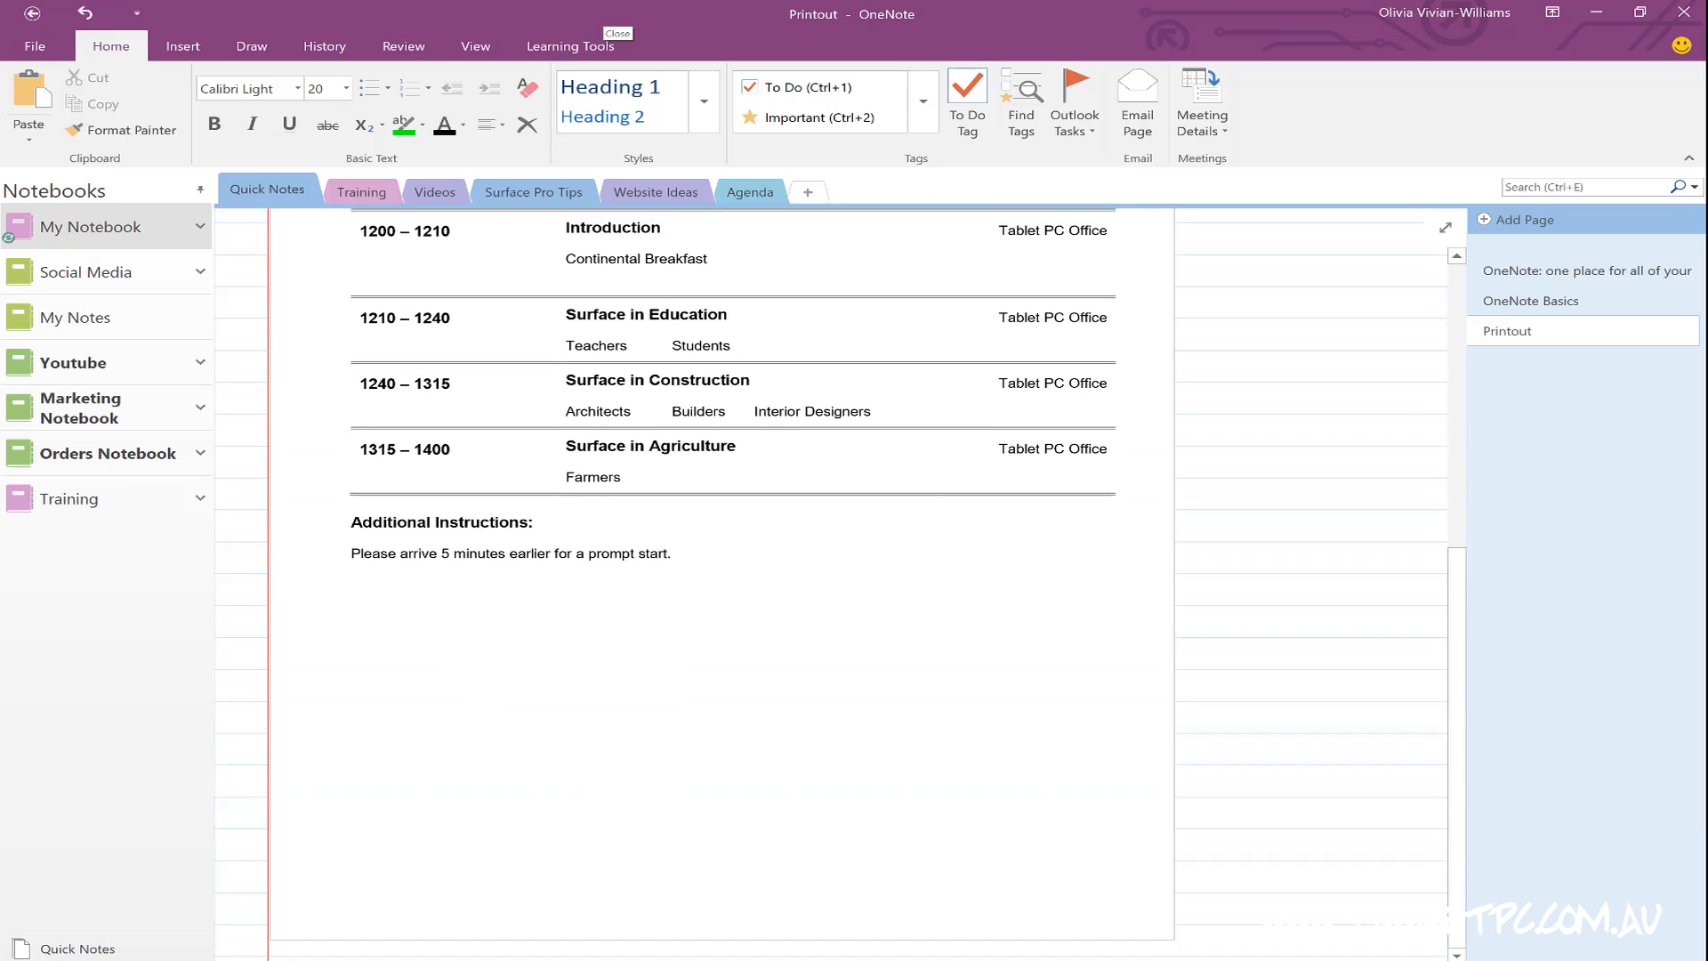